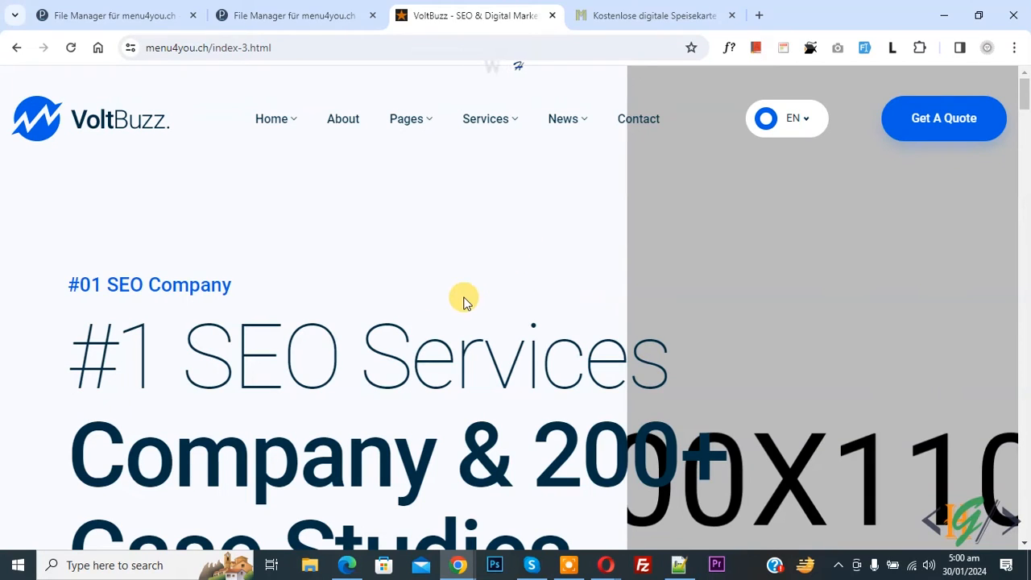
mouse_move(390, 338)
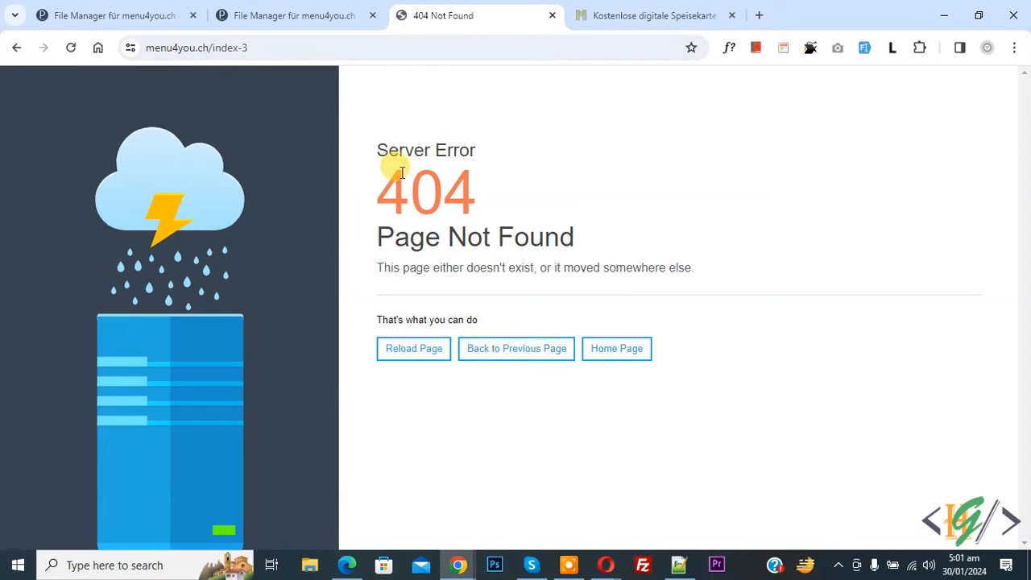
mouse_move(509, 229)
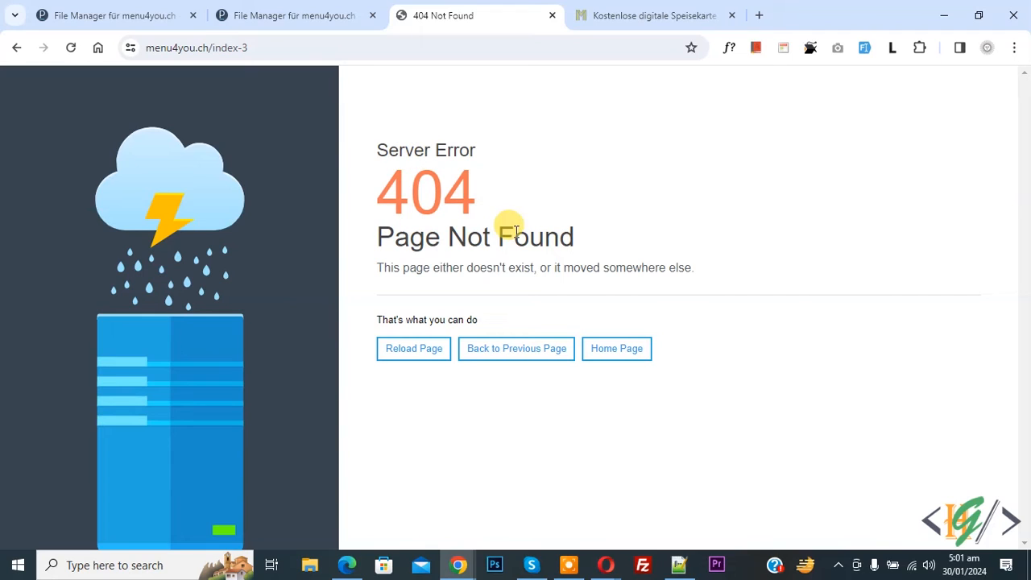
mouse_move(399, 147)
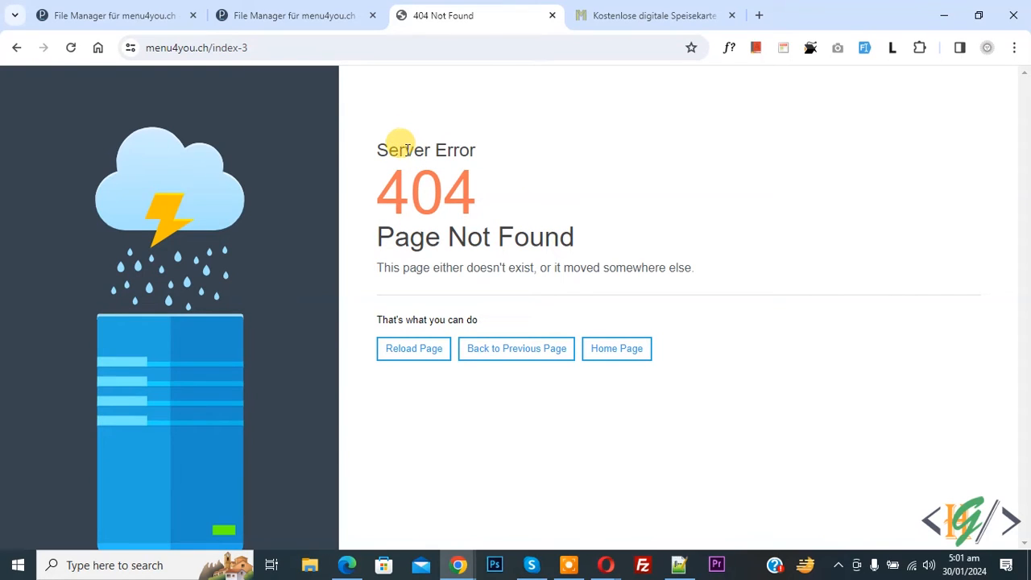
mouse_move(459, 184)
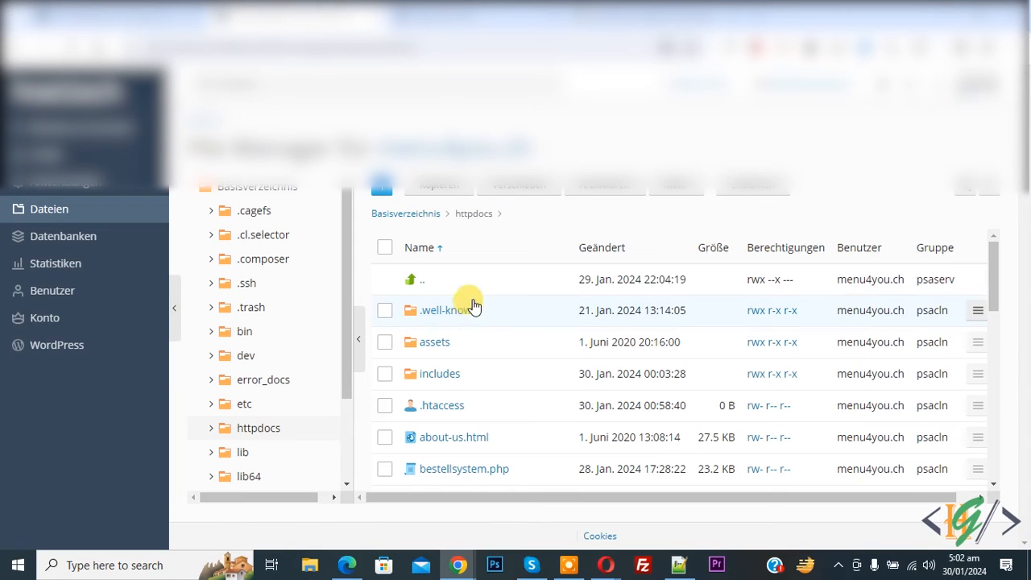
mouse_move(445, 411)
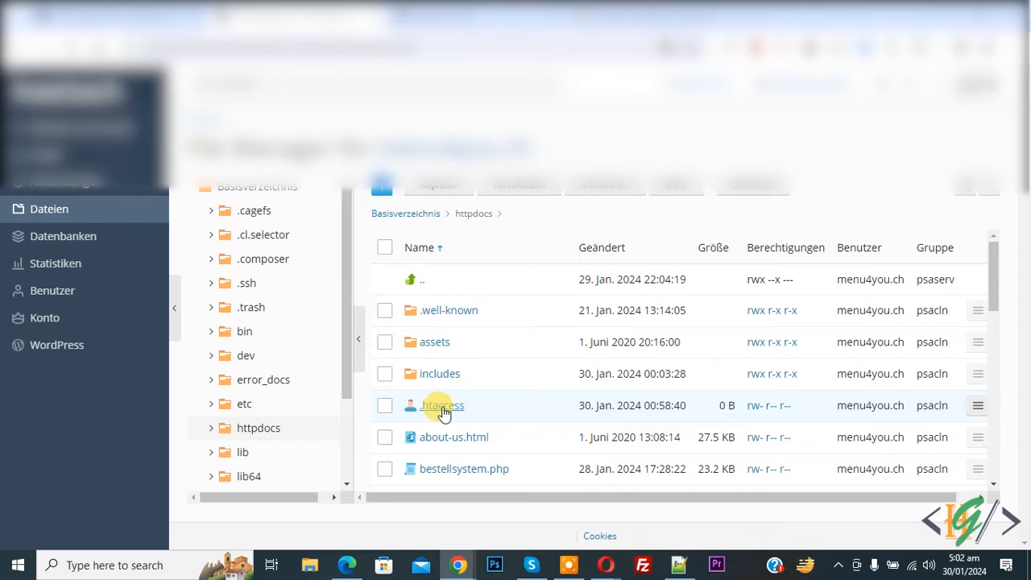
Step: Select the .htaccess file in the httpdocs folder
click(441, 406)
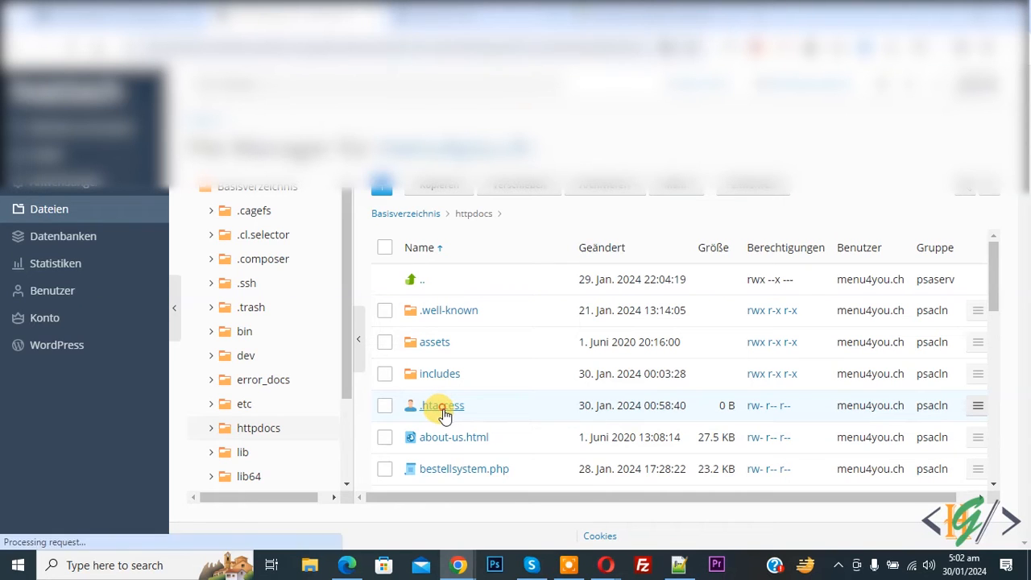
Step: Add the RewriteEngine, RewriteCond and RewriteRule lines to .htaccess and save with Speichern
double_click(441, 406)
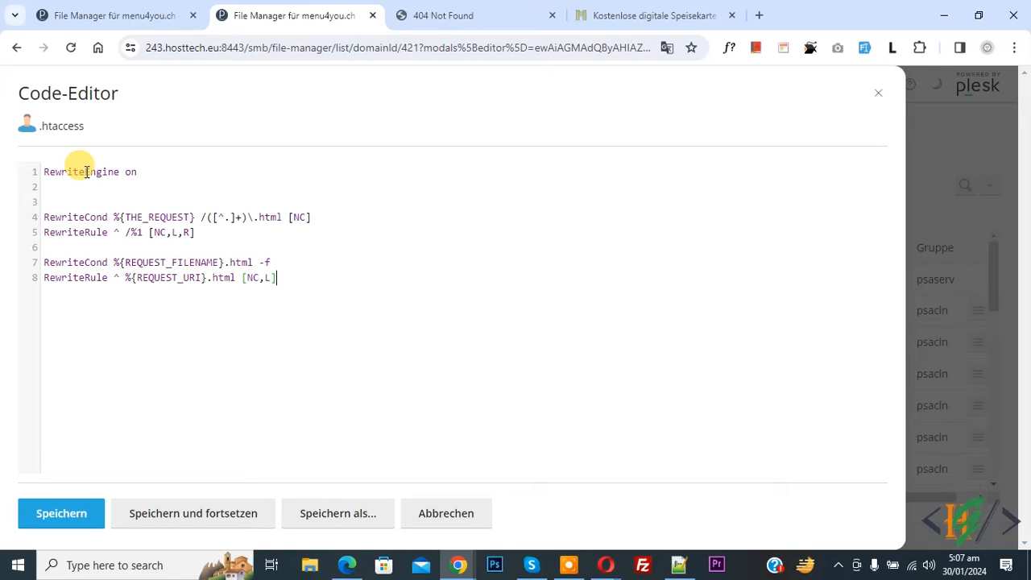
drag(45, 215, 277, 277)
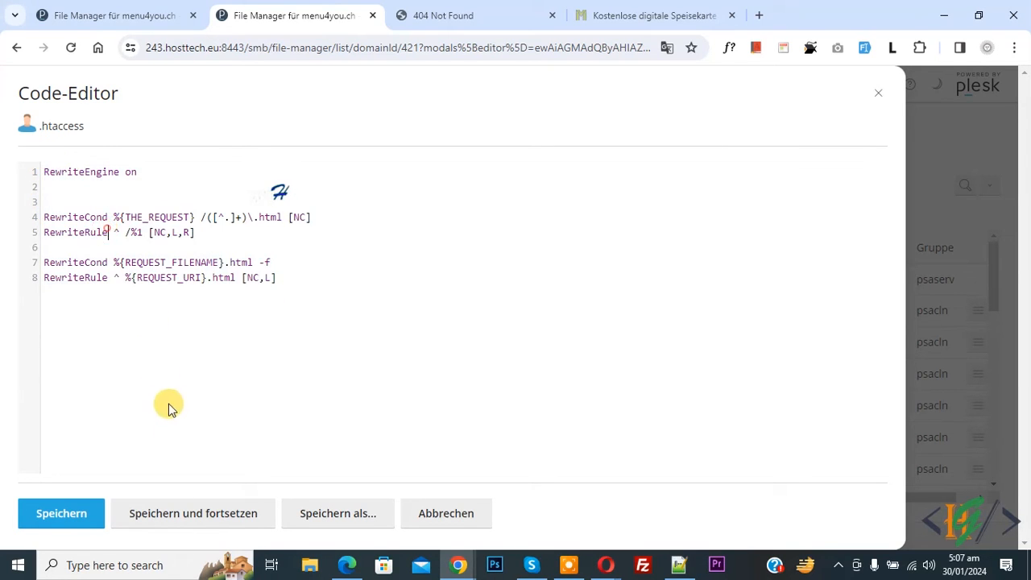
click(61, 512)
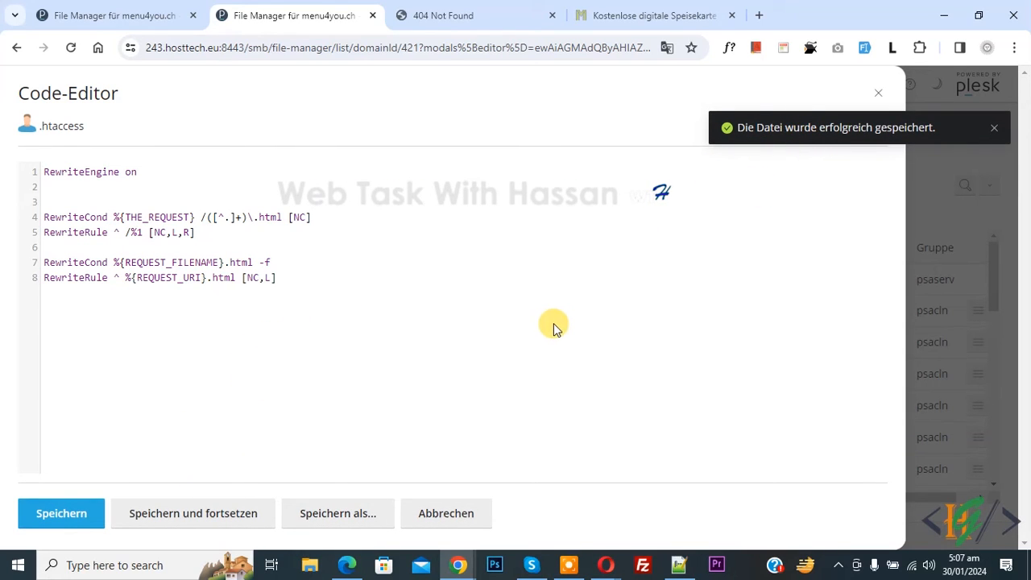
click(459, 16)
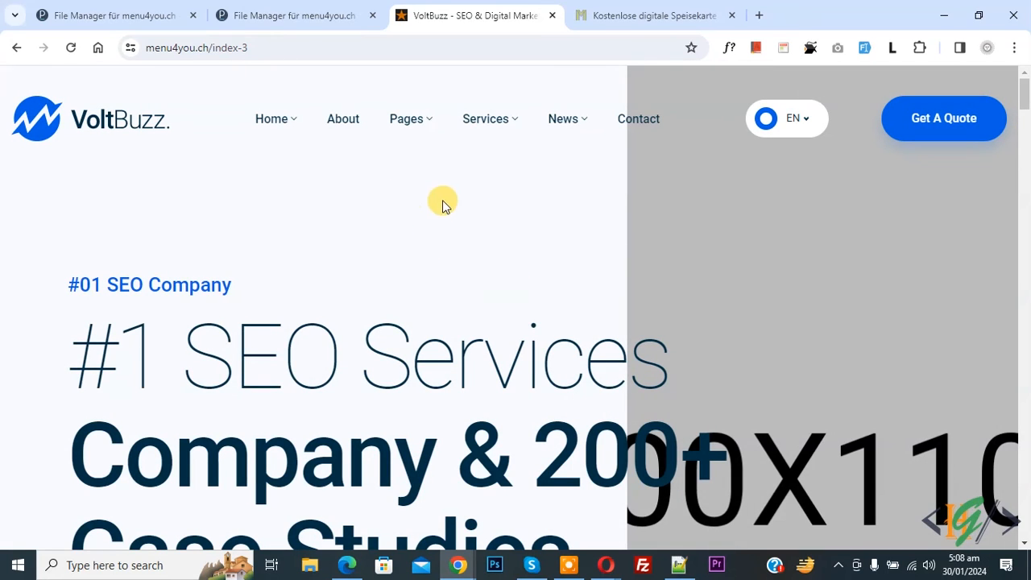
mouse_move(298, 132)
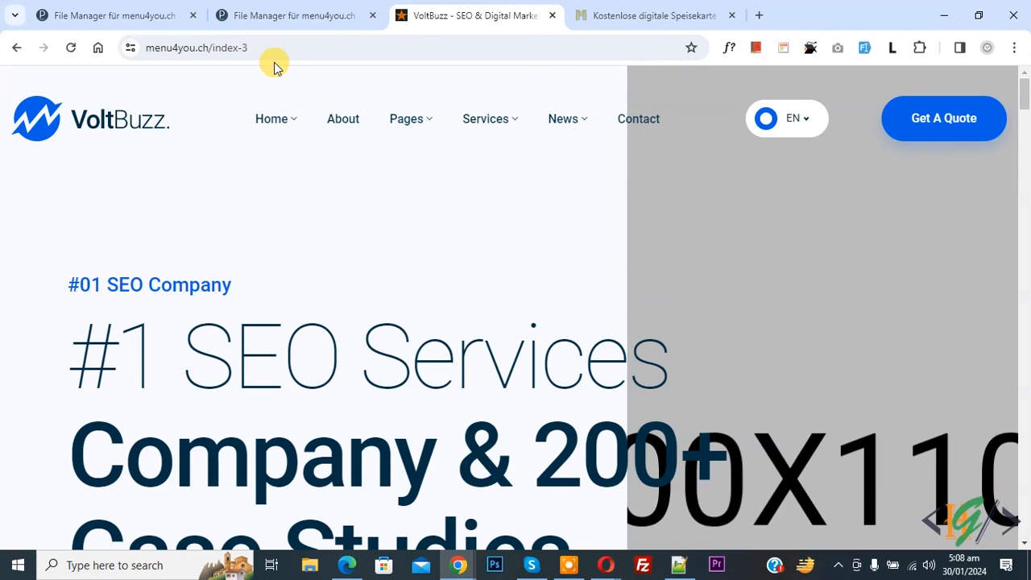
mouse_move(454, 308)
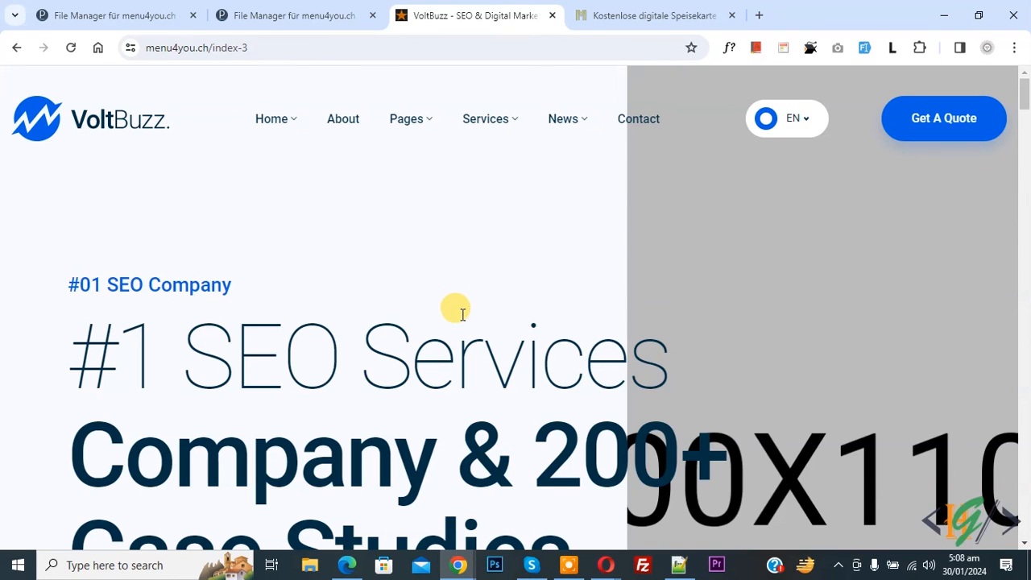